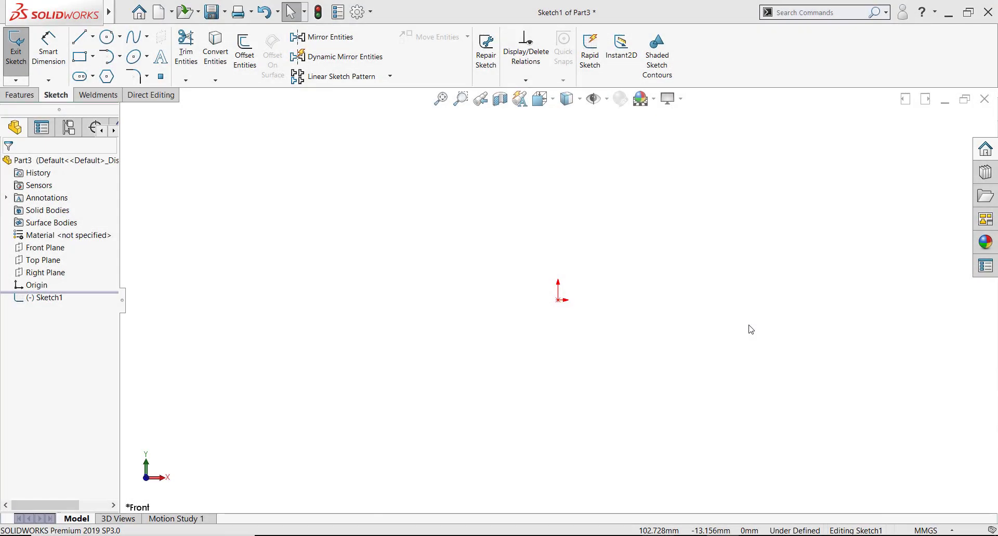
{"action": "mouse_move", "coordinate": [196, 148]}
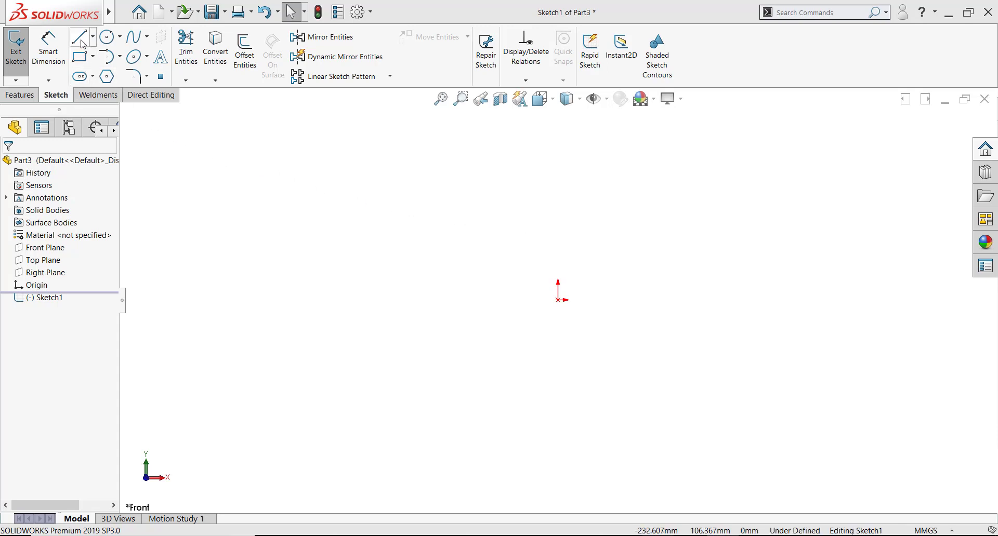
{"action": "mouse_move", "coordinate": [79, 37]}
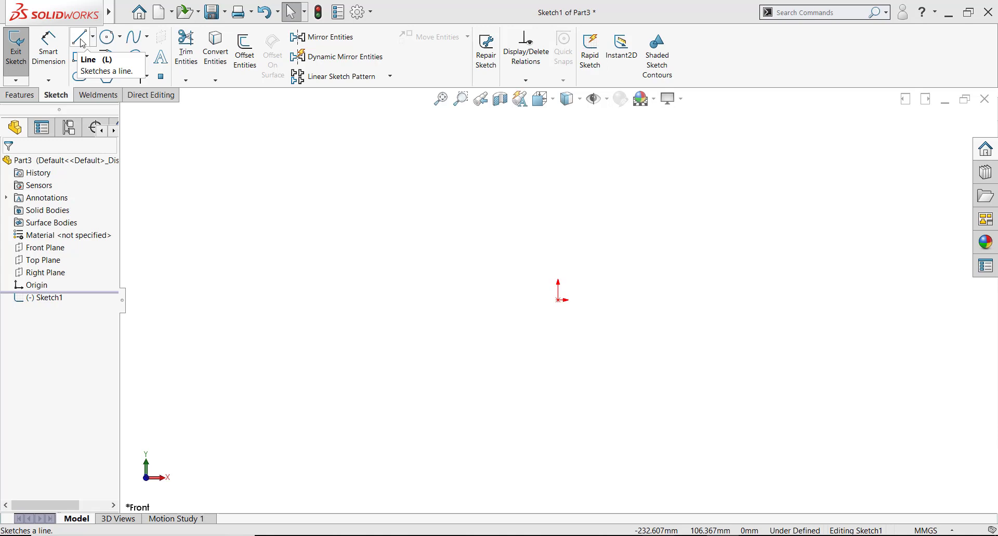
Draw a horizontal line from the sketch origin to the right, then return to its endpoint.
{"action": "left_click", "coordinate": [79, 36]}
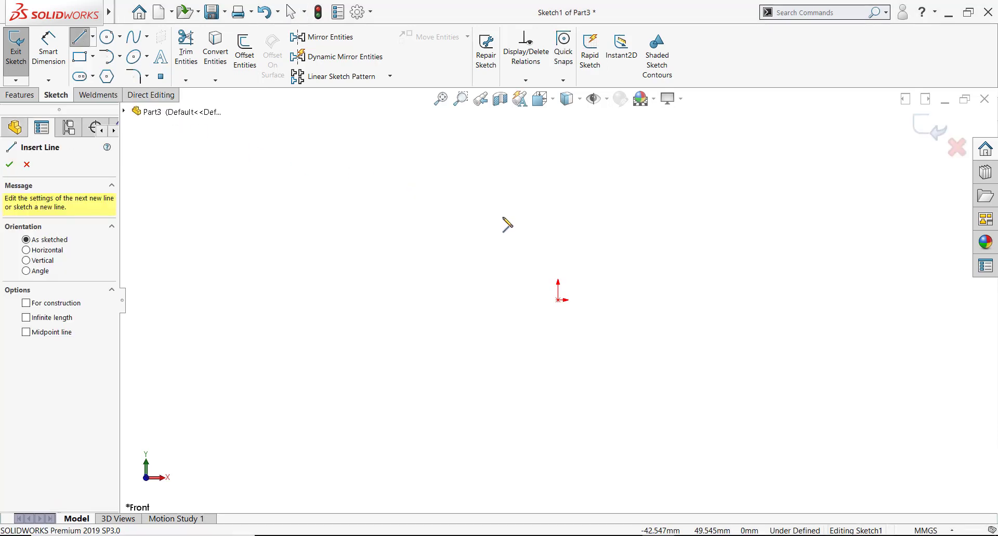
{"action": "mouse_move", "coordinate": [564, 309]}
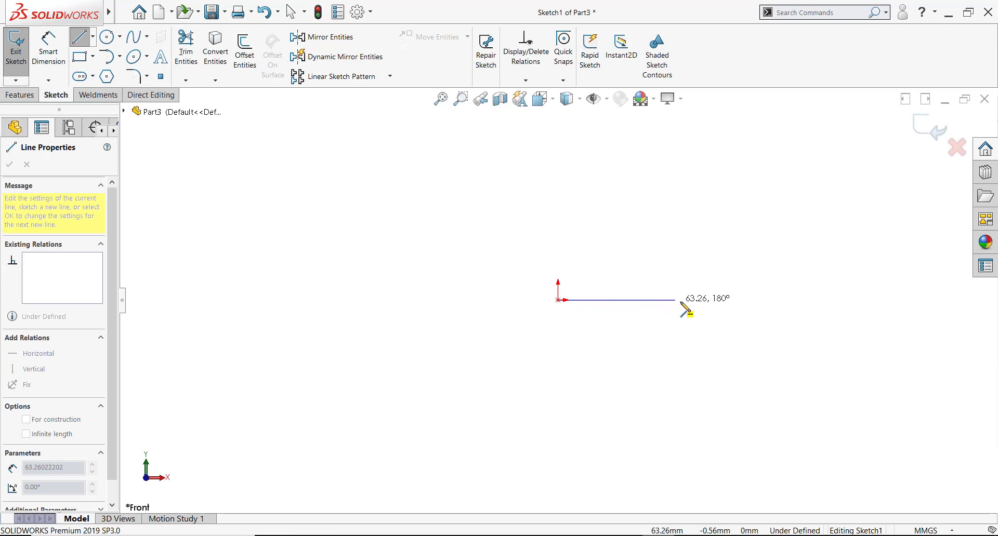
{"action": "left_click_drag", "start_coordinate": [684, 299], "coordinate": [728, 307]}
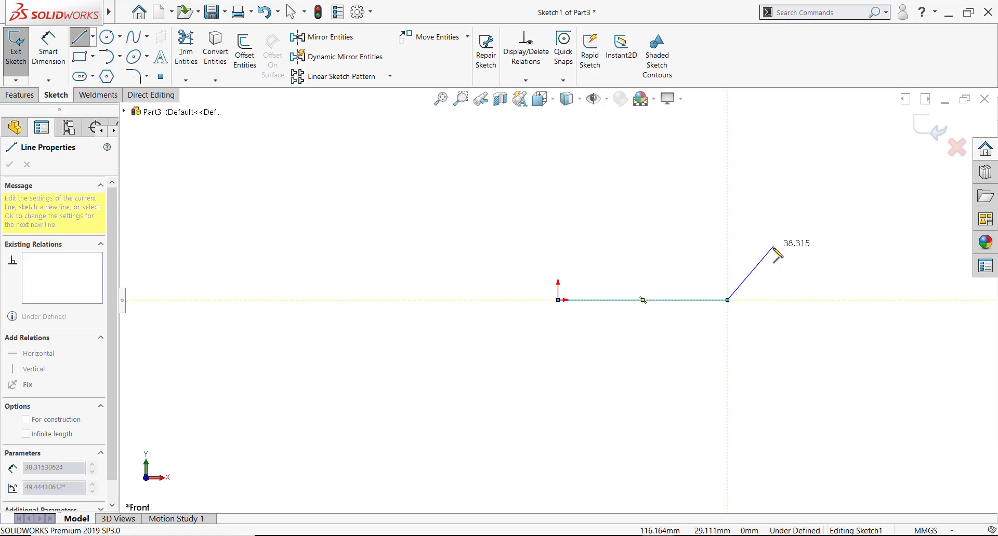
{"action": "left_click_drag", "start_coordinate": [777, 255], "coordinate": [761, 289]}
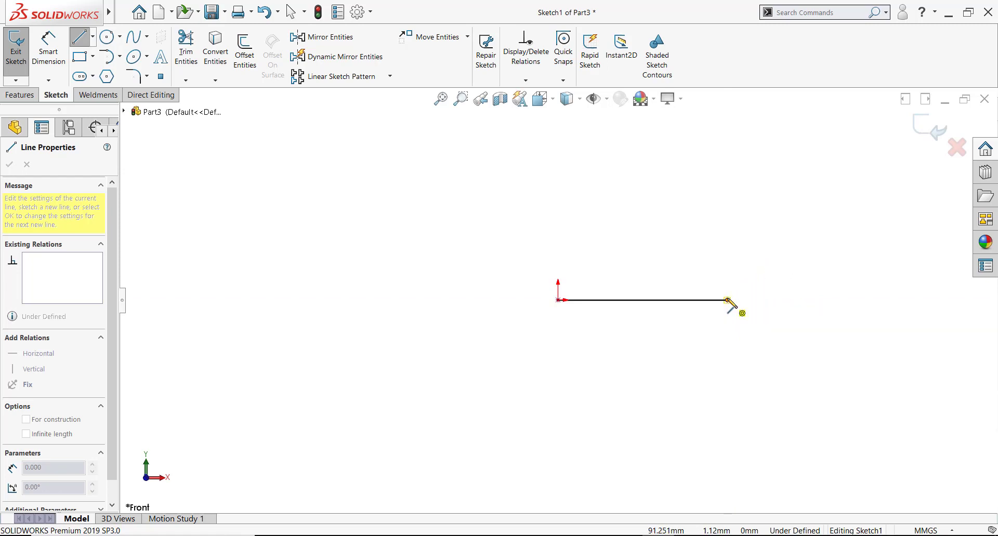
Sweep the arc preview upward from the line's end through about 108°, 145°, past 200°.
{"action": "left_click_drag", "start_coordinate": [731, 300], "coordinate": [808, 245]}
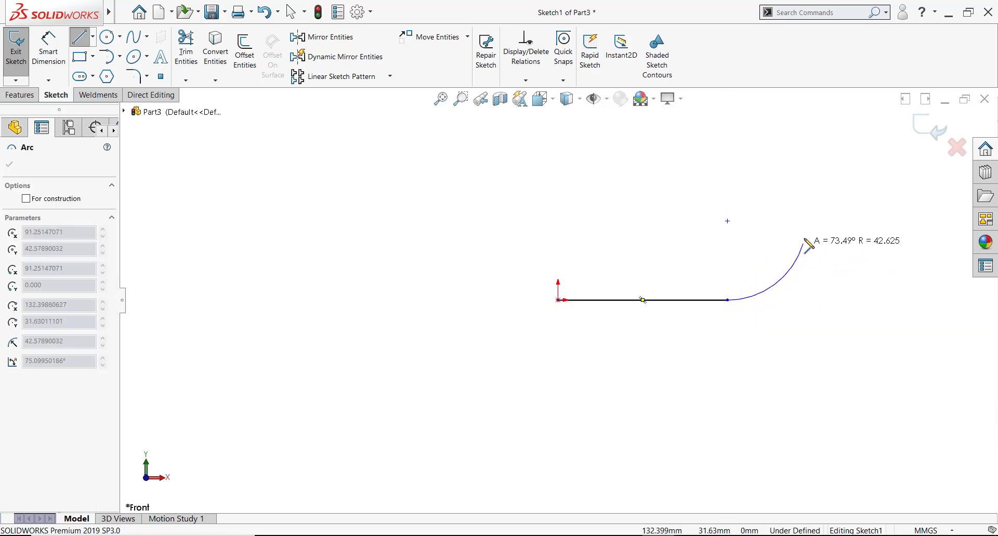
{"action": "left_click_drag", "start_coordinate": [807, 244], "coordinate": [804, 202]}
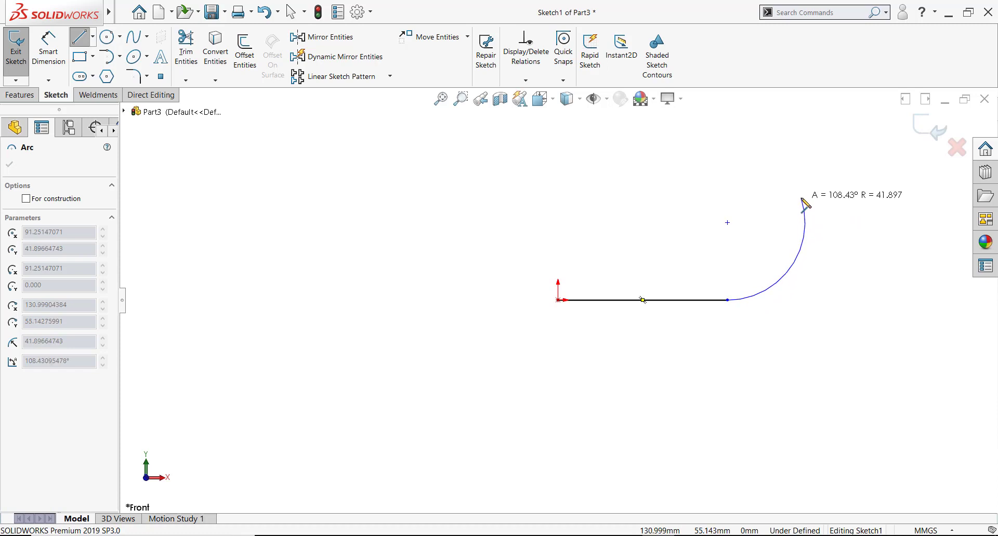
{"action": "left_click_drag", "start_coordinate": [805, 202], "coordinate": [767, 184]}
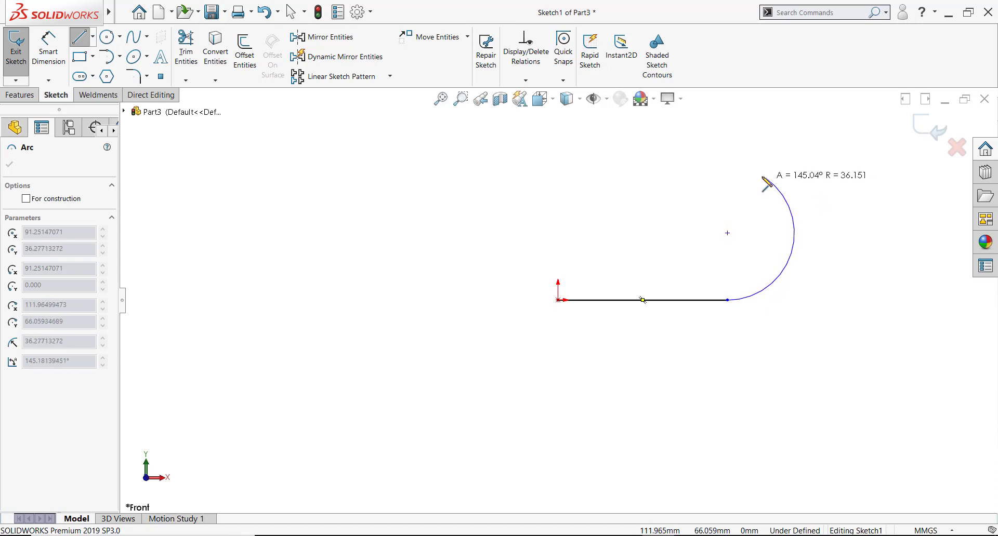
{"action": "left_click_drag", "start_coordinate": [767, 184], "coordinate": [696, 188]}
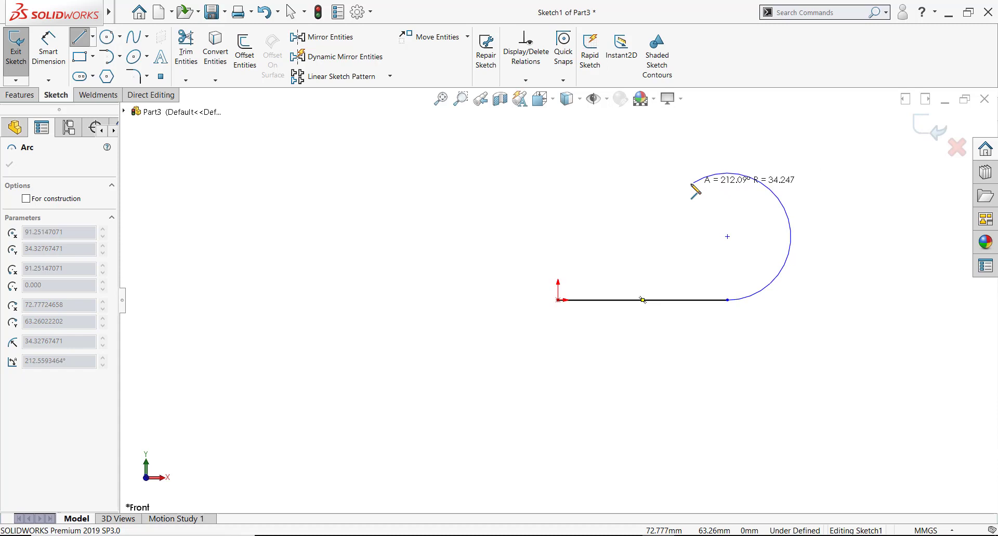
{"action": "left_click_drag", "start_coordinate": [695, 188], "coordinate": [831, 216]}
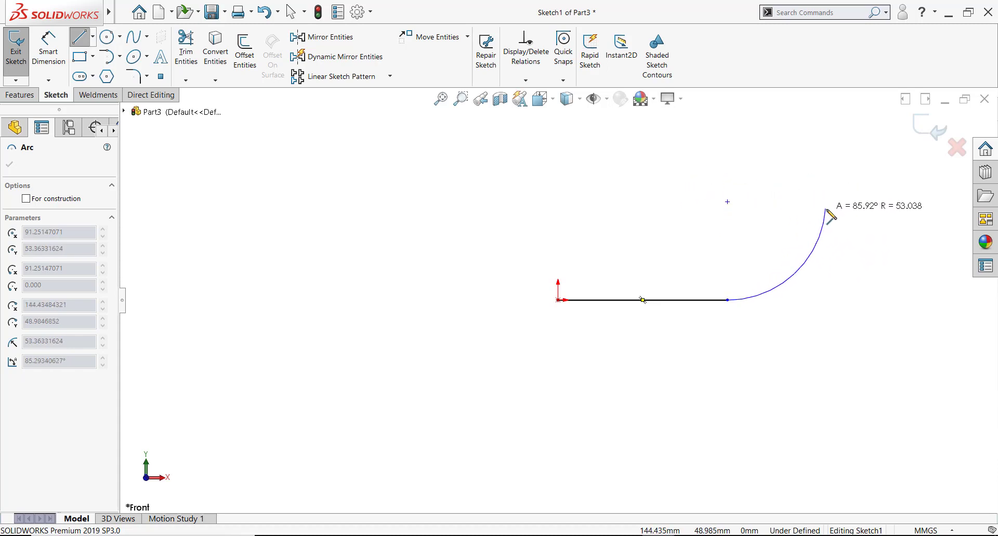
Flip the arc preview below and above the line, then collapse it to the endpoint.
{"action": "left_click_drag", "start_coordinate": [831, 216], "coordinate": [823, 350]}
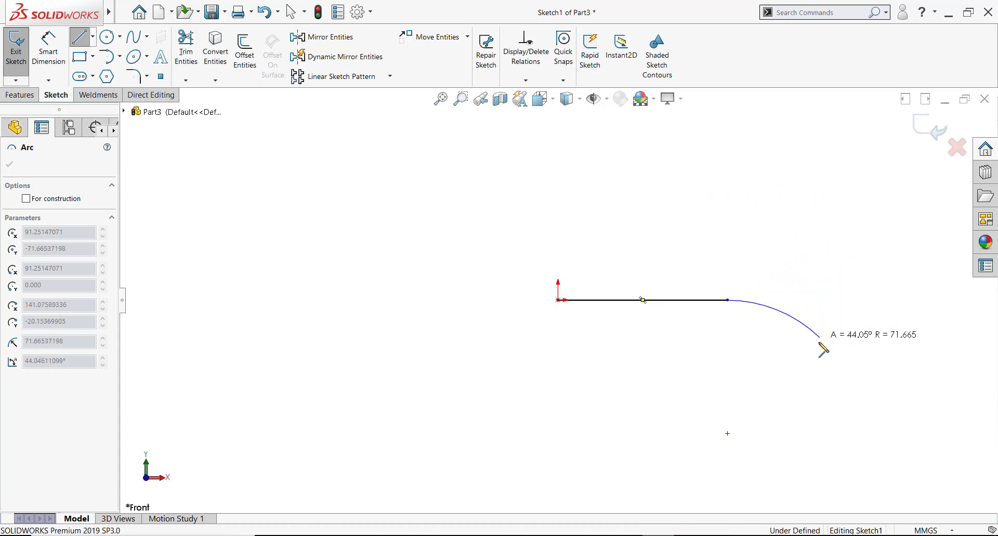
{"action": "left_click_drag", "start_coordinate": [822, 348], "coordinate": [817, 330]}
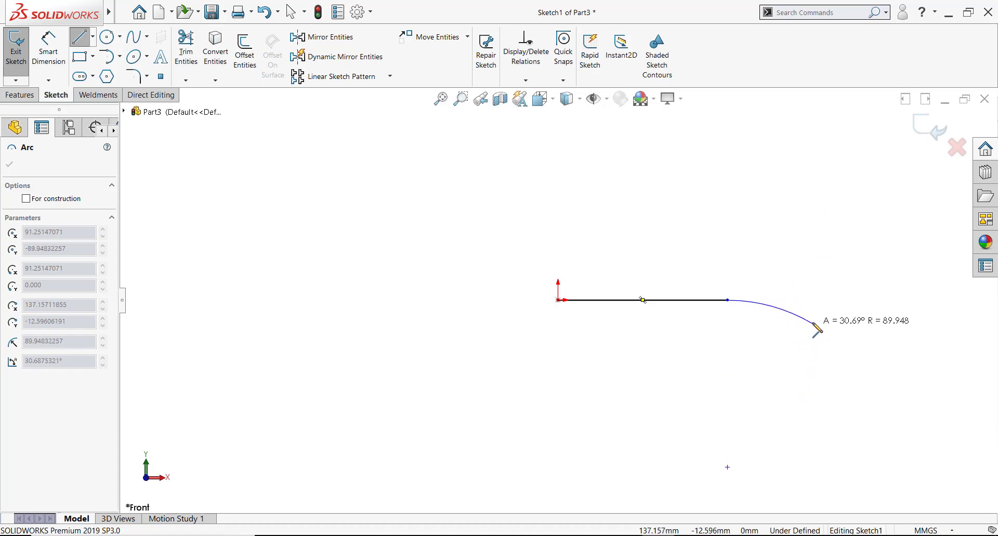
{"action": "left_click_drag", "start_coordinate": [817, 327], "coordinate": [738, 306]}
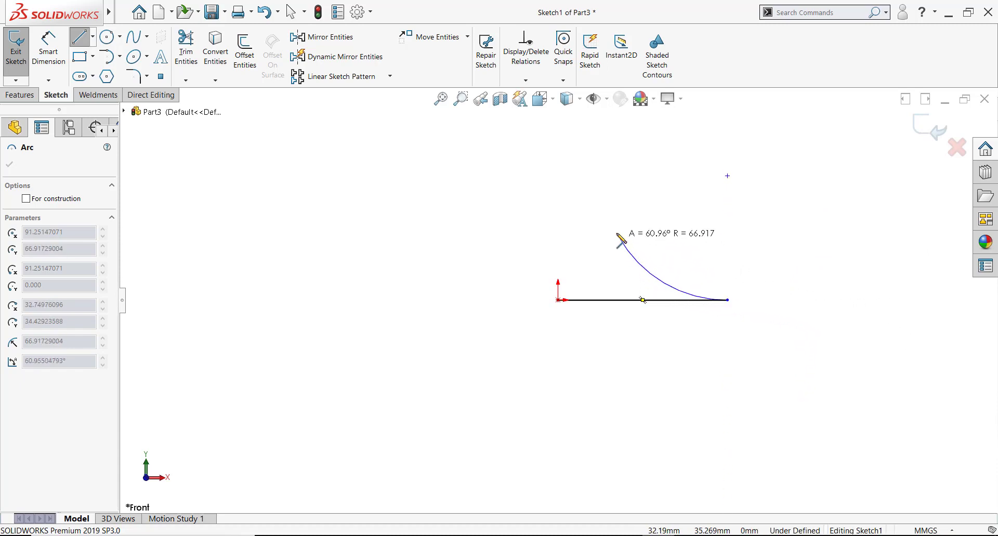
{"action": "left_click_drag", "start_coordinate": [619, 240], "coordinate": [630, 293]}
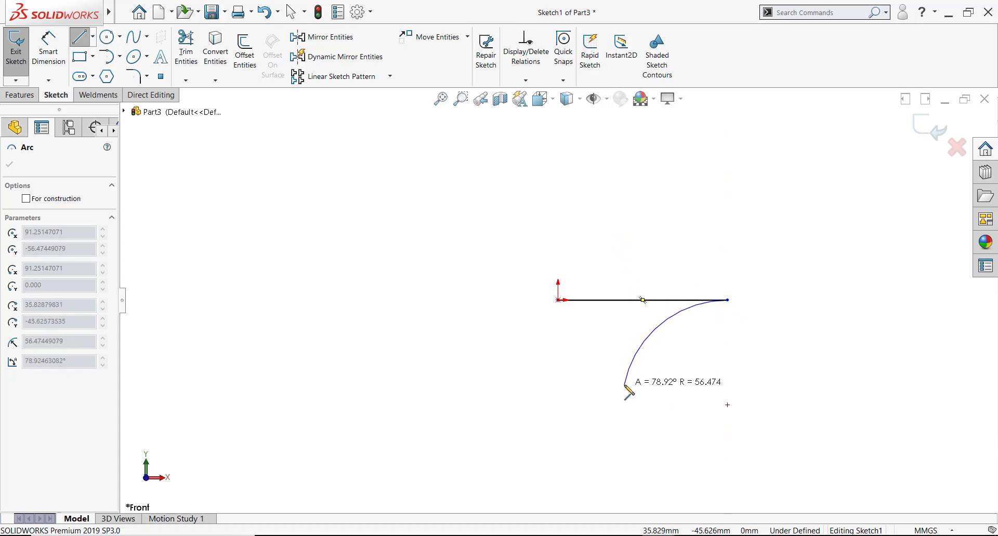
{"action": "left_click_drag", "start_coordinate": [627, 387], "coordinate": [630, 229]}
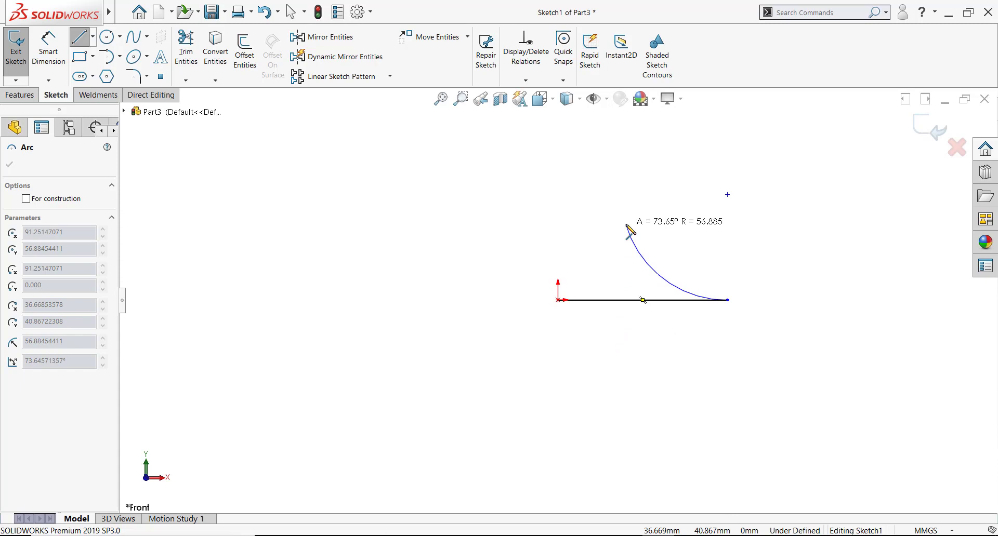
{"action": "left_click_drag", "start_coordinate": [630, 230], "coordinate": [729, 304]}
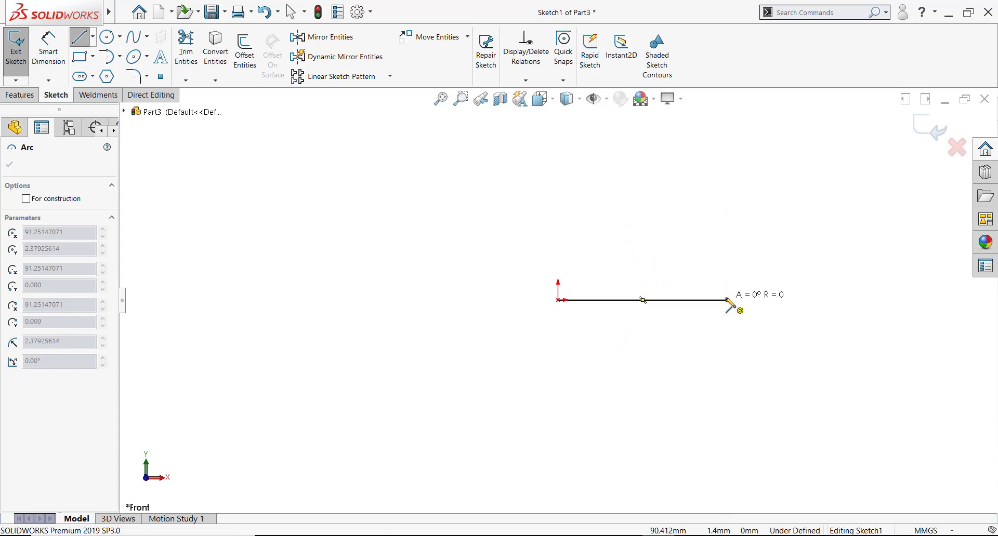
{"action": "left_click_drag", "start_coordinate": [731, 299], "coordinate": [750, 216]}
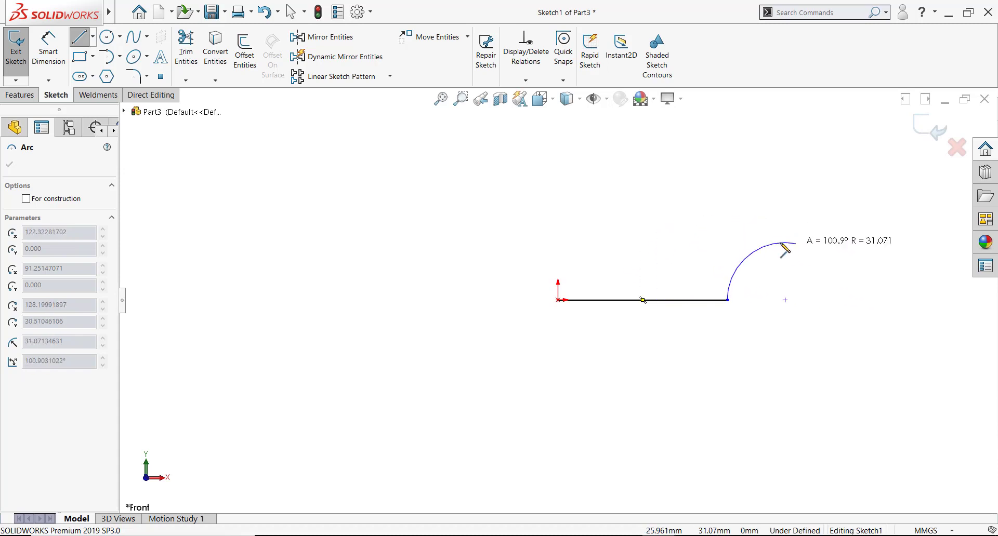
{"action": "left_click_drag", "start_coordinate": [785, 248], "coordinate": [730, 301]}
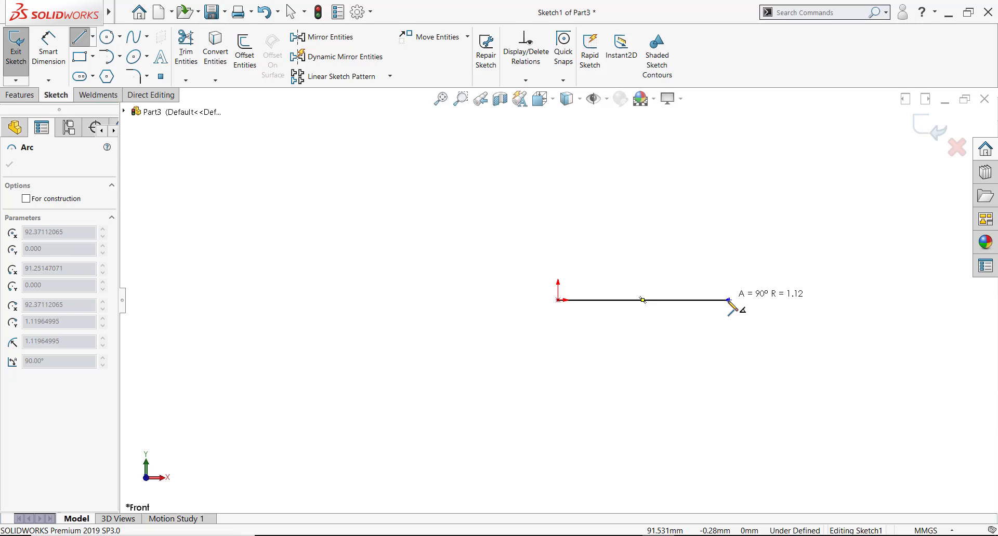
{"action": "left_click_drag", "start_coordinate": [734, 309], "coordinate": [754, 425]}
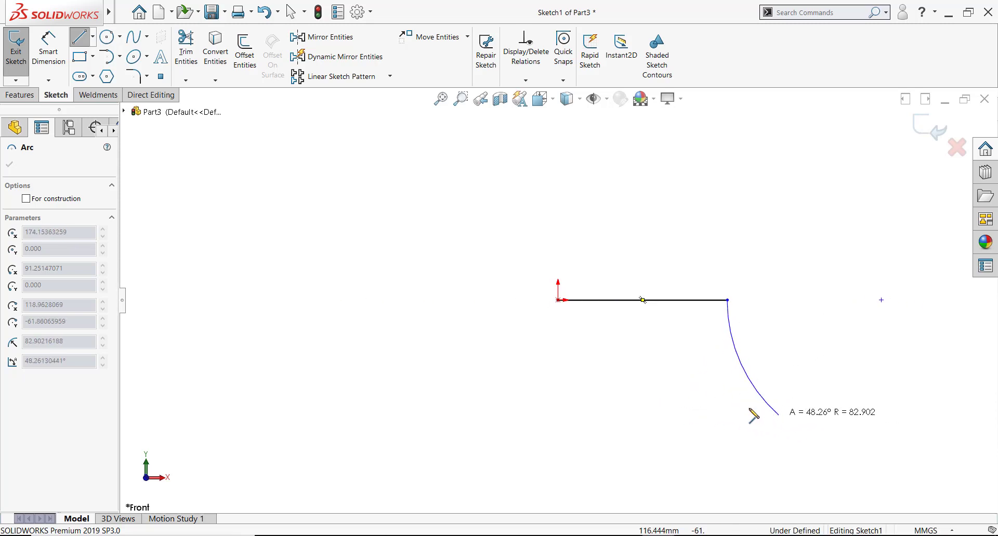
{"action": "left_click_drag", "start_coordinate": [751, 414], "coordinate": [777, 413]}
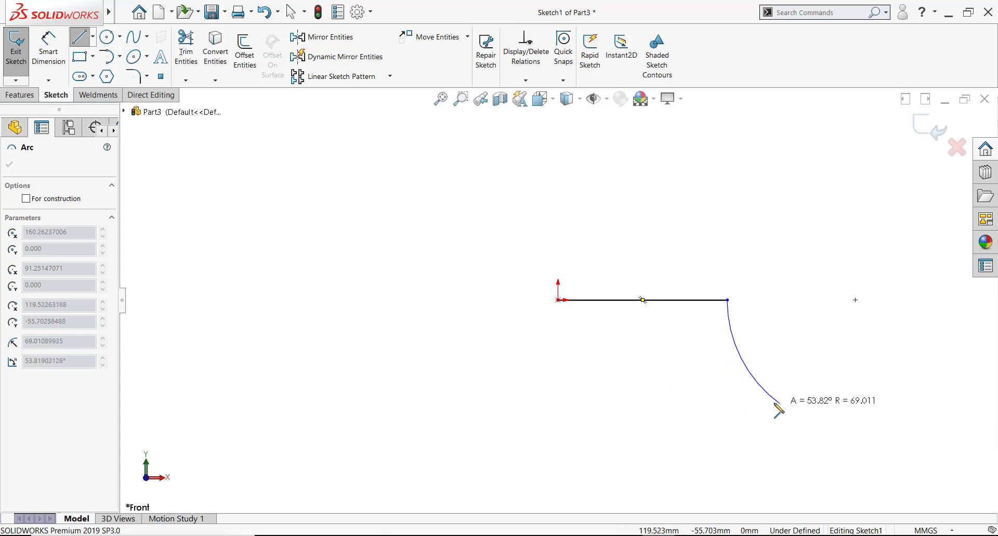
{"action": "left_click_drag", "start_coordinate": [777, 411], "coordinate": [729, 304]}
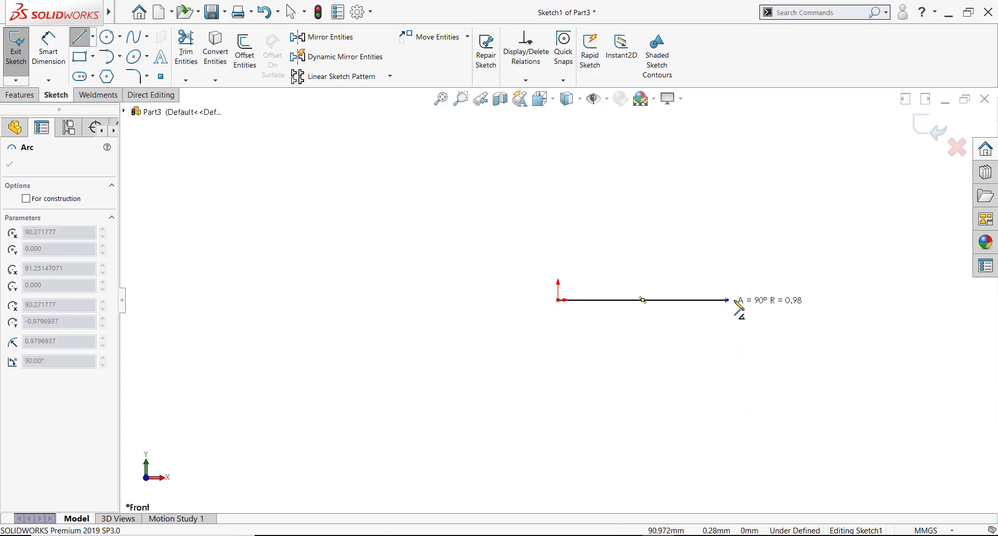
{"action": "left_click_drag", "start_coordinate": [727, 301], "coordinate": [830, 252]}
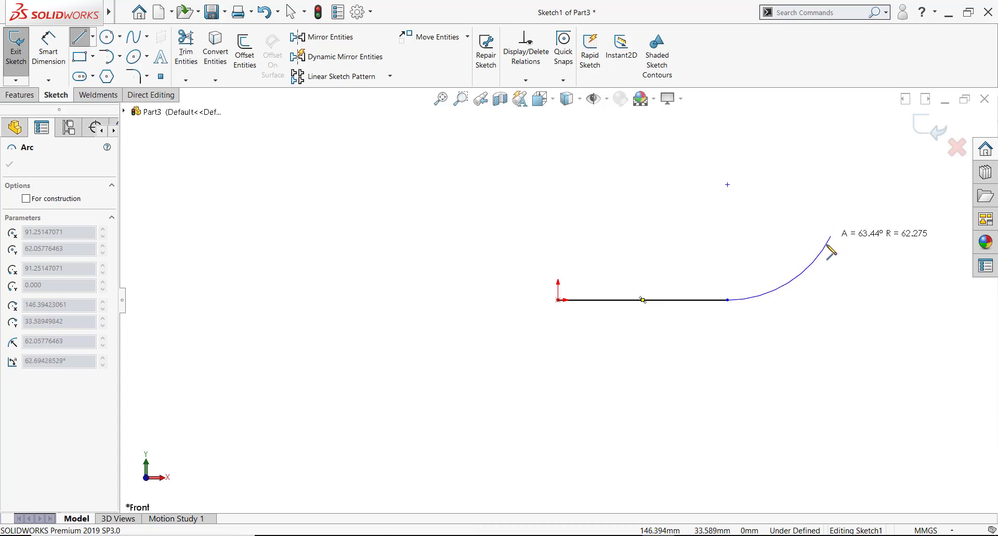
{"action": "left_click_drag", "start_coordinate": [830, 248], "coordinate": [794, 388]}
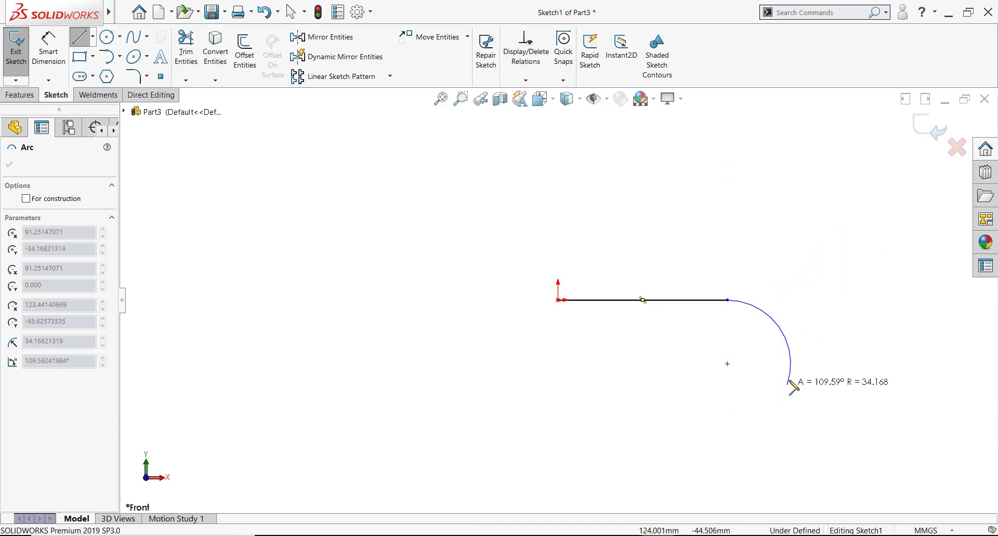
{"action": "left_click_drag", "start_coordinate": [792, 388], "coordinate": [824, 238]}
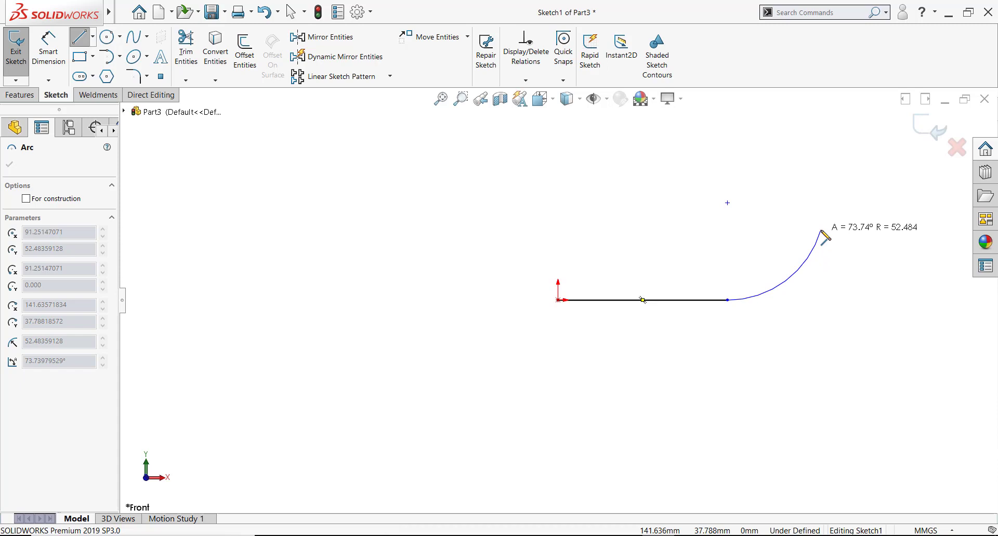
{"action": "left_click_drag", "start_coordinate": [826, 236], "coordinate": [807, 374]}
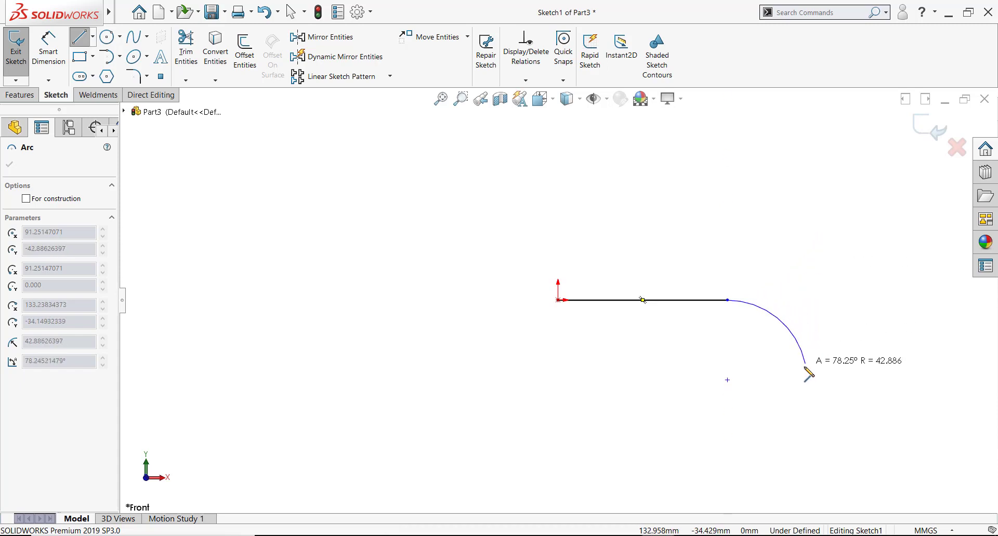
{"action": "left_click_drag", "start_coordinate": [809, 372], "coordinate": [751, 315]}
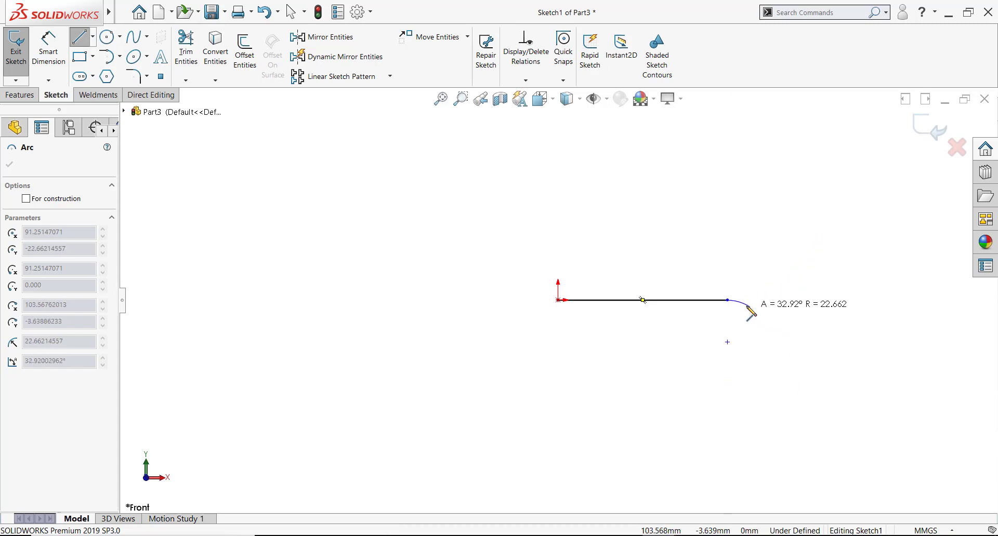
{"action": "left_click_drag", "start_coordinate": [751, 312], "coordinate": [636, 264]}
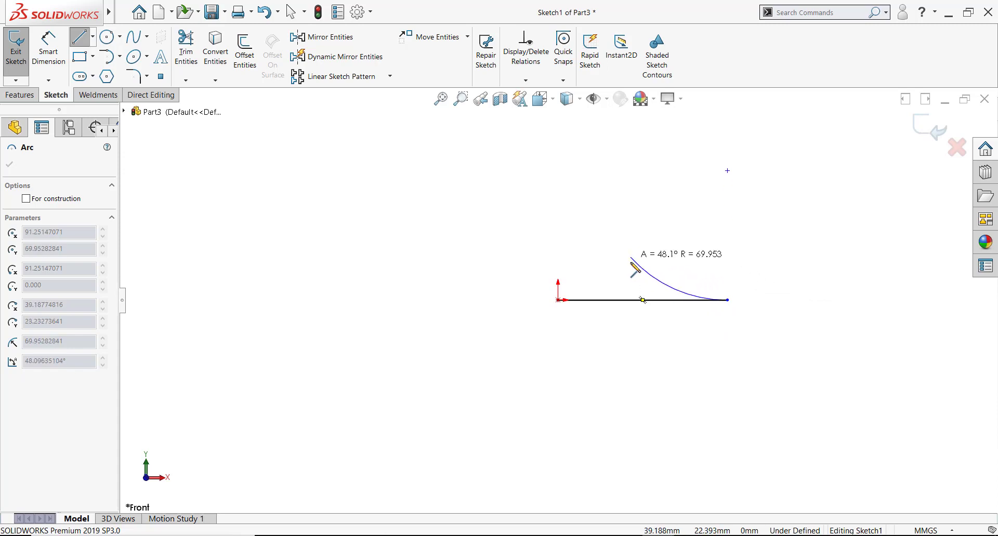
{"action": "left_click_drag", "start_coordinate": [632, 270], "coordinate": [632, 356]}
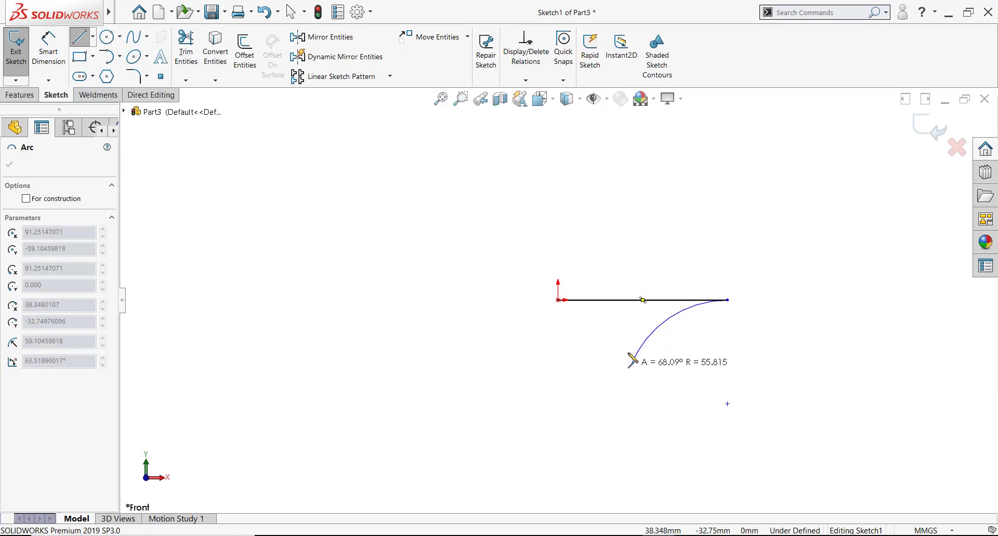
{"action": "left_click_drag", "start_coordinate": [643, 357], "coordinate": [732, 306]}
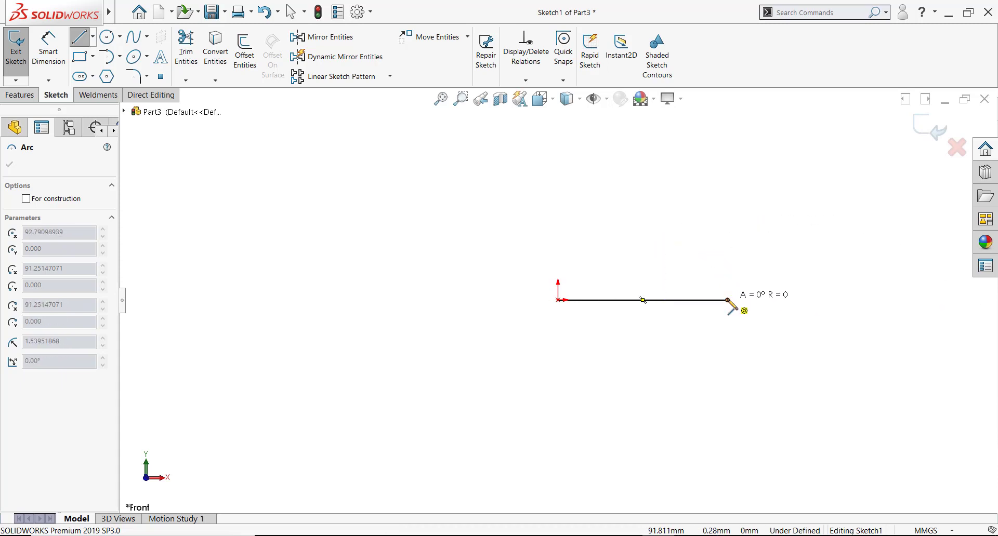
Preview a normal-mode arc from the line's end, about 93.65° with radius 46.841.
{"action": "left_click_drag", "start_coordinate": [729, 310], "coordinate": [770, 417]}
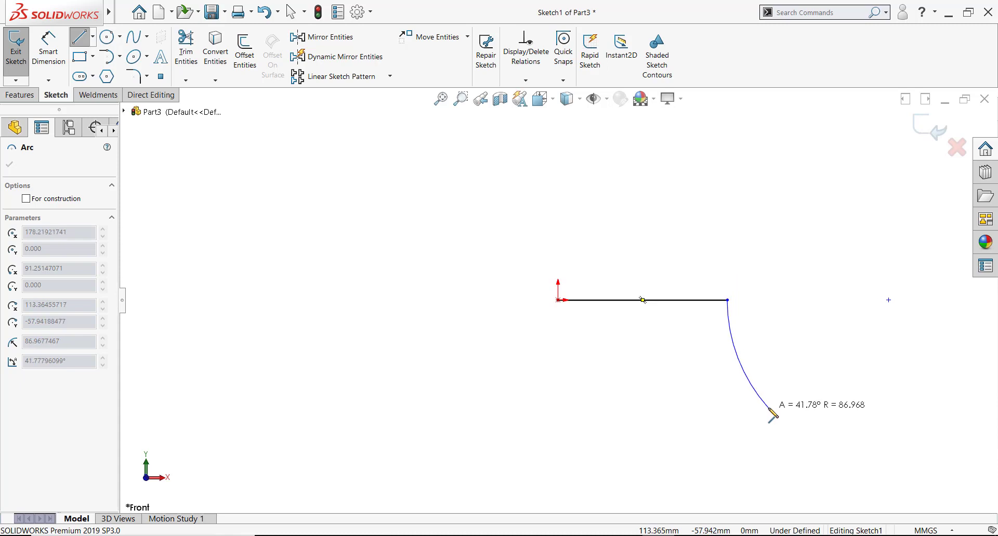
{"action": "left_click_drag", "start_coordinate": [770, 417], "coordinate": [770, 414]}
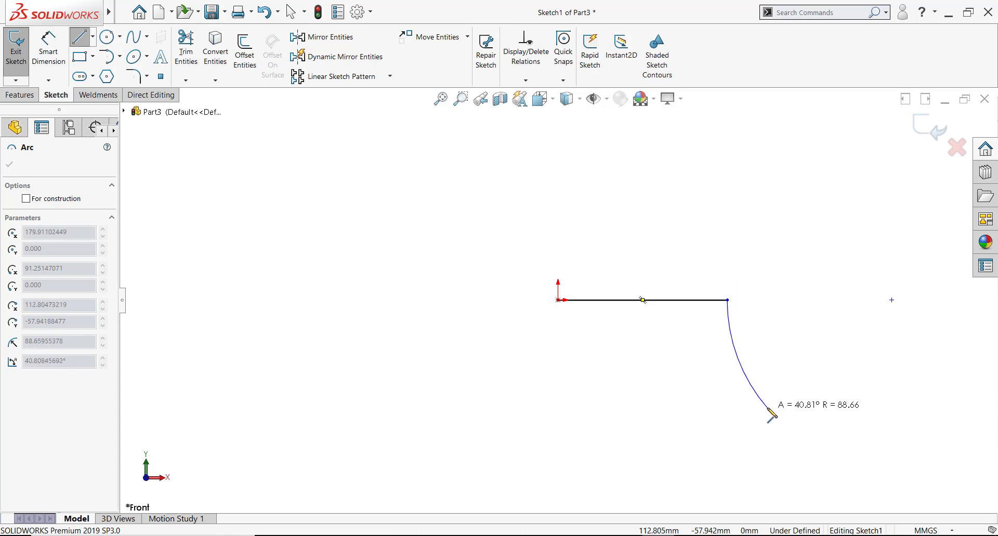
{"action": "left_click", "coordinate": [96, 37]}
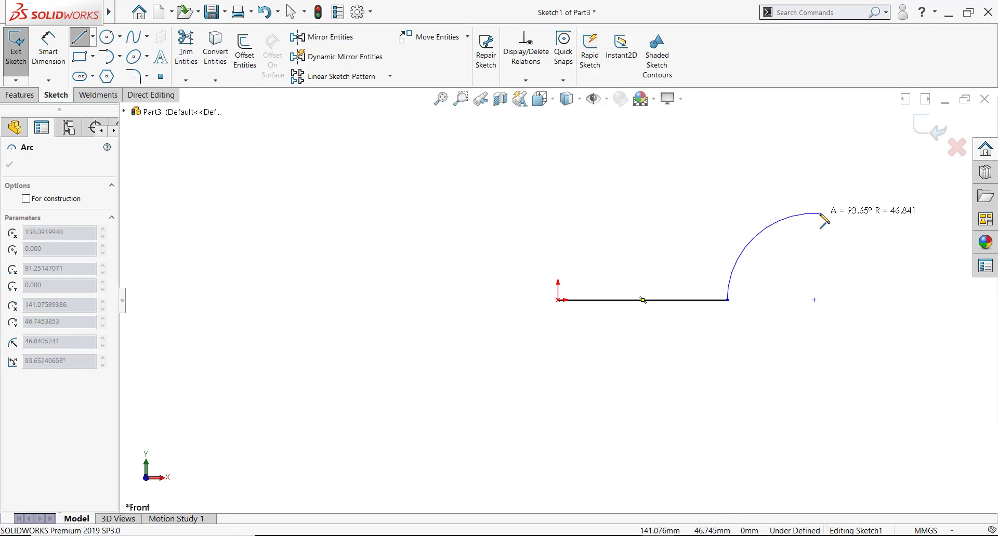
Preview a 180° tangent arc of radius 26.452 curving downward from the line's end.
{"action": "left_click_drag", "start_coordinate": [822, 218], "coordinate": [873, 309]}
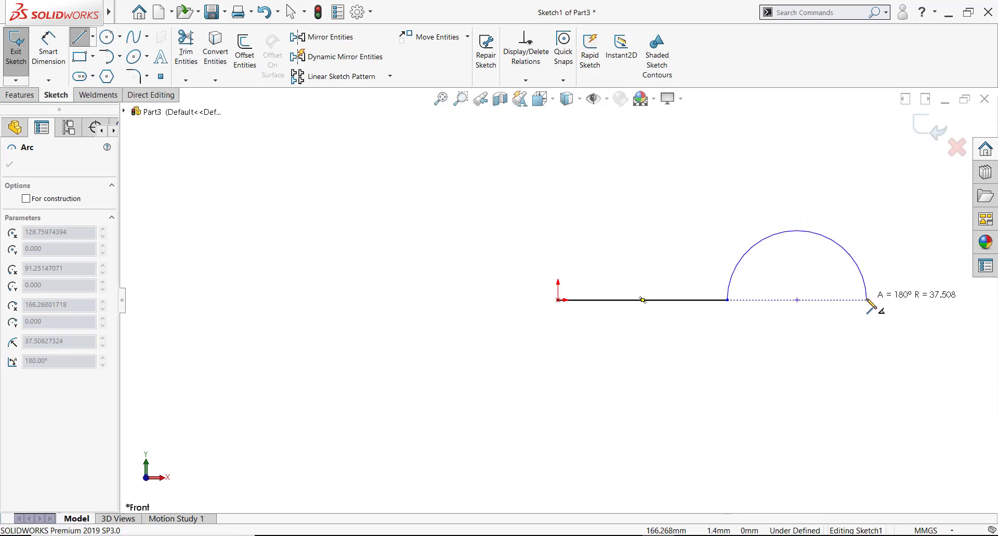
{"action": "left_click_drag", "start_coordinate": [884, 309], "coordinate": [854, 270]}
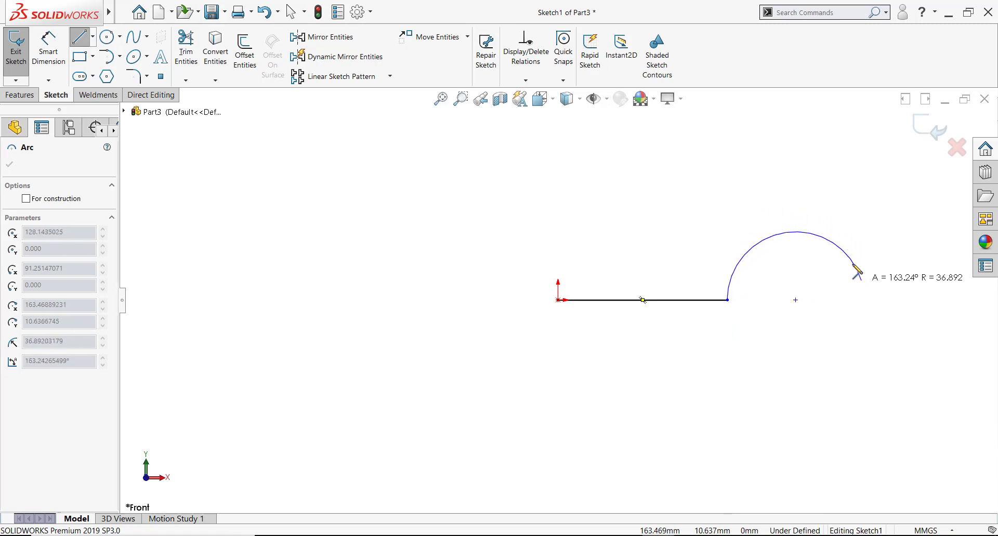
{"action": "left_click_drag", "start_coordinate": [856, 270], "coordinate": [775, 216]}
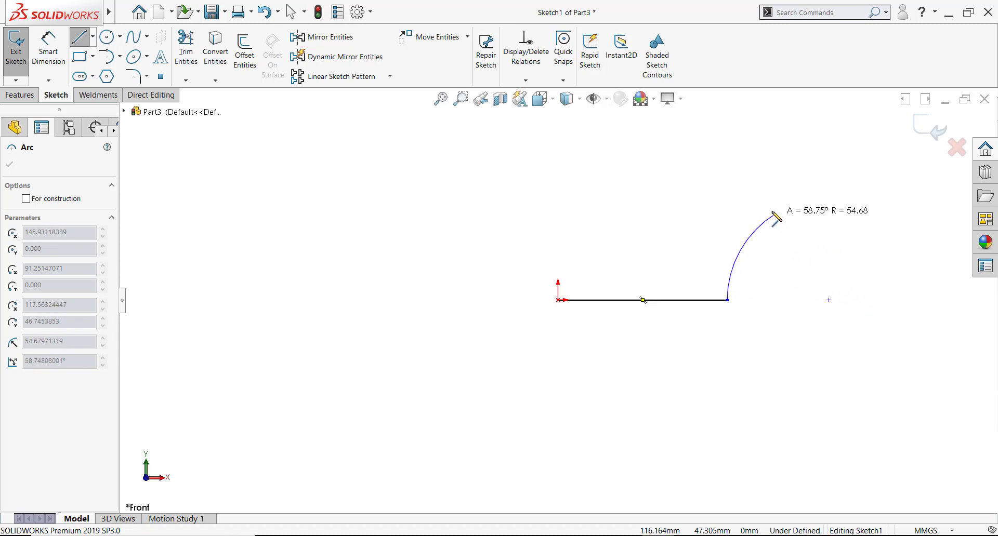
{"action": "left_click_drag", "start_coordinate": [775, 217], "coordinate": [768, 212]}
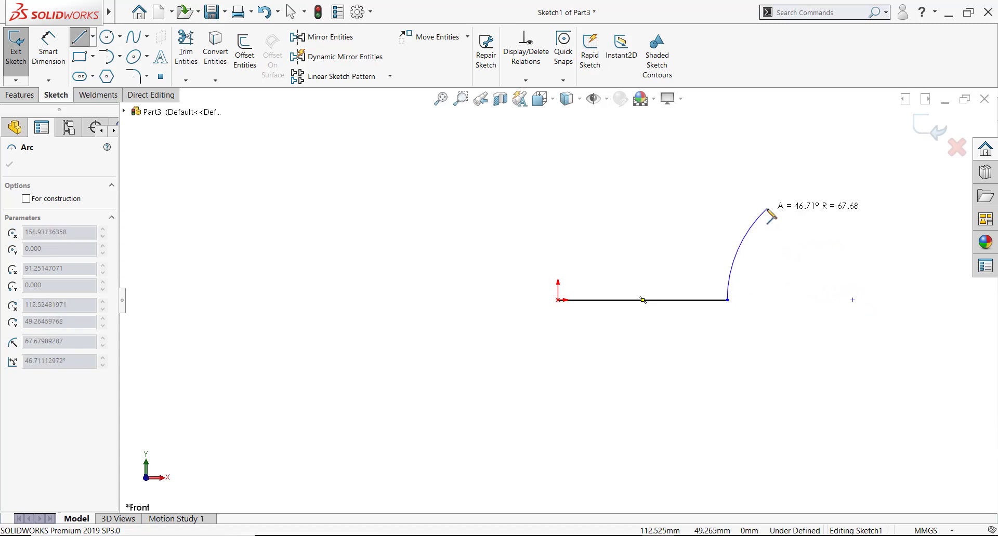
{"action": "left_click_drag", "start_coordinate": [770, 216], "coordinate": [756, 241]}
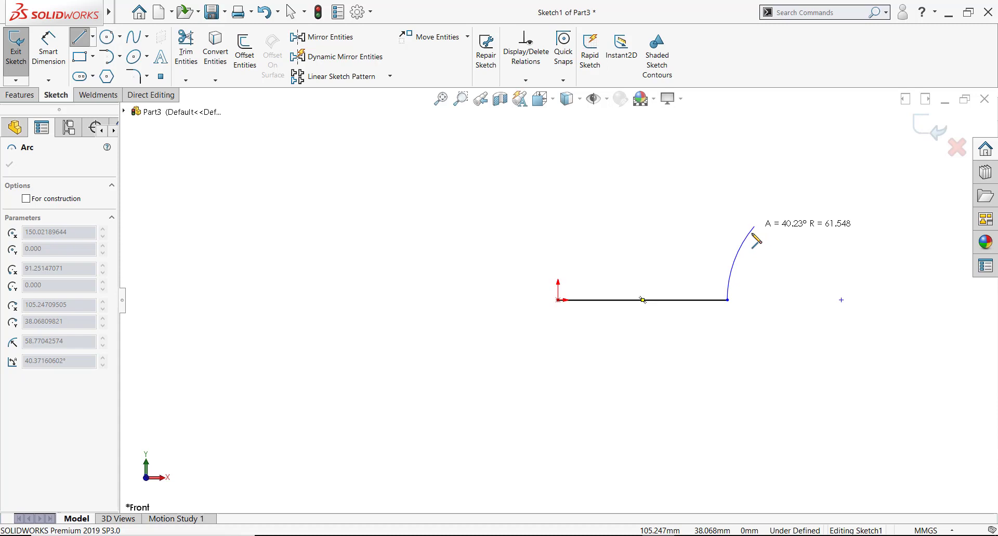
{"action": "left_click_drag", "start_coordinate": [758, 239], "coordinate": [786, 334]}
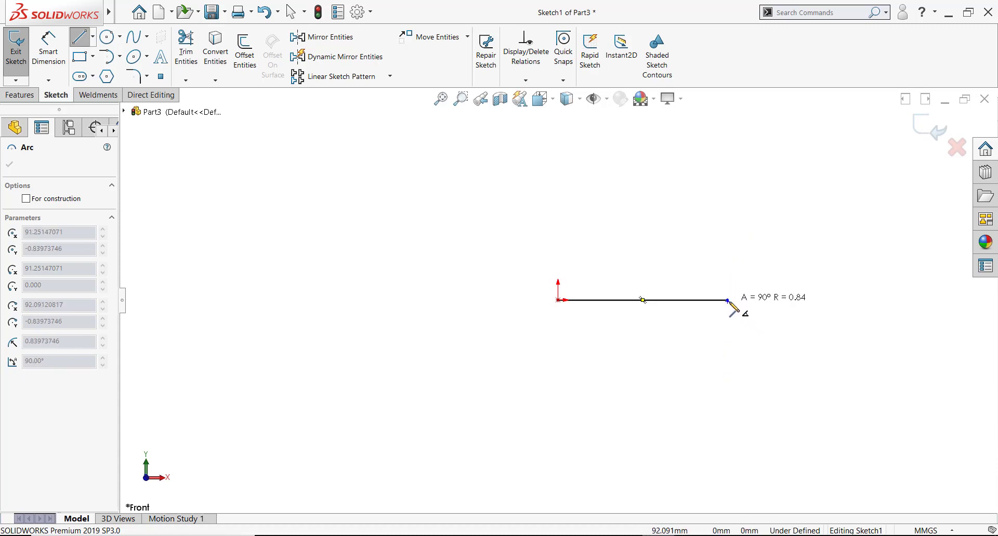
{"action": "left_click_drag", "start_coordinate": [732, 312], "coordinate": [732, 402]}
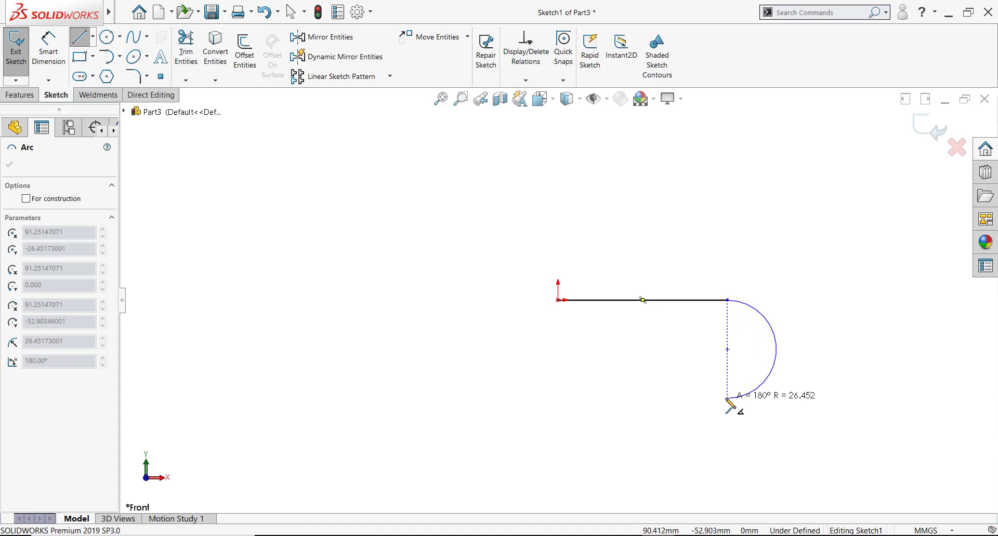